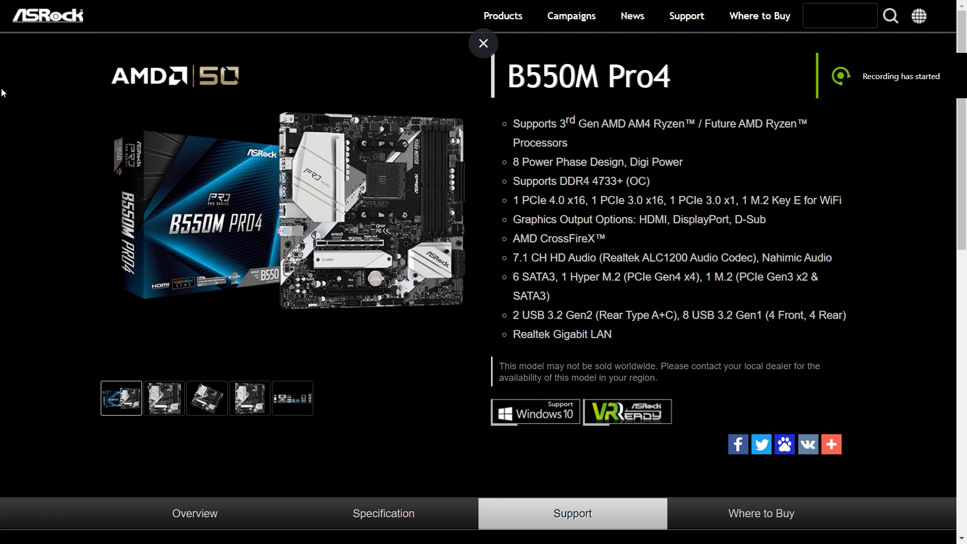
- Scroll the B550M Pro4 support page down to the BIOS list showing version 1.20
scroll("down", 3)
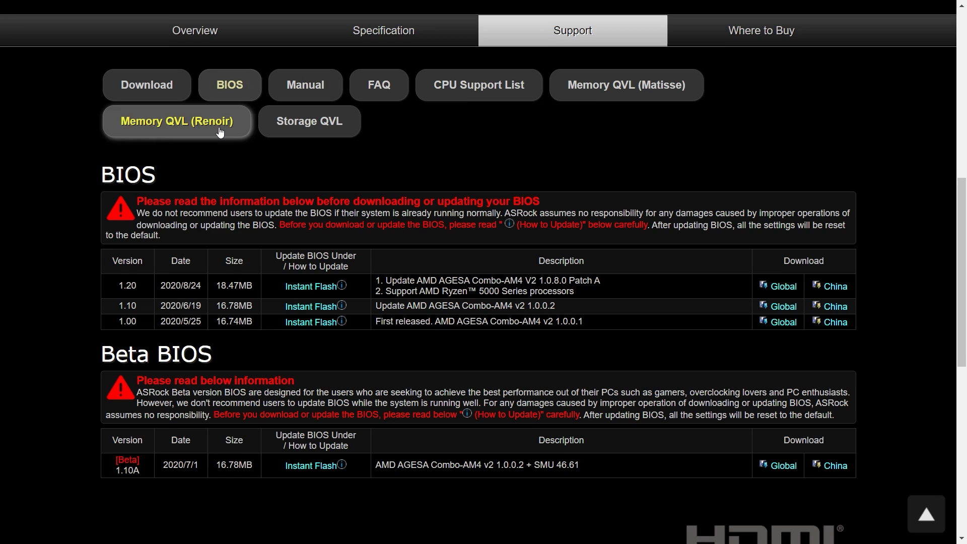
scroll("down", 3)
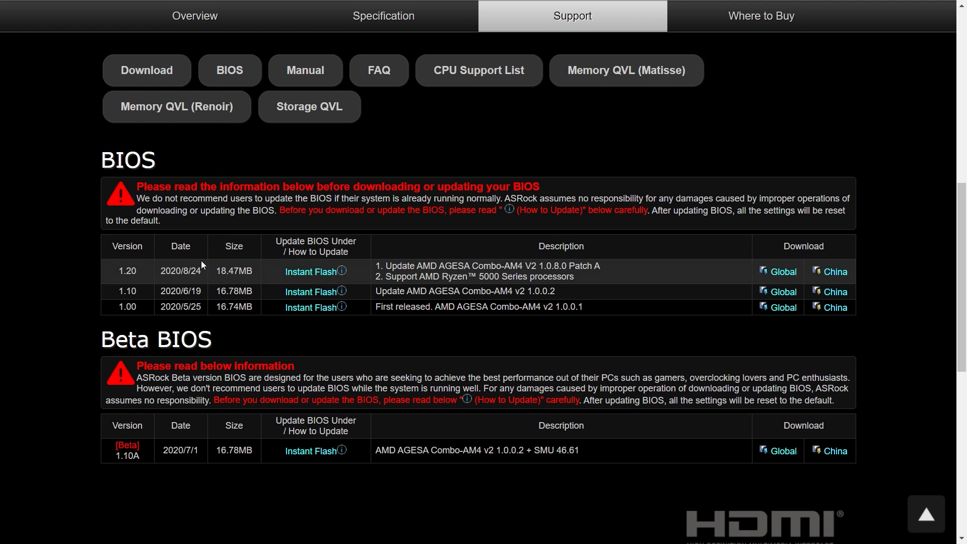
mouse_move(221, 279)
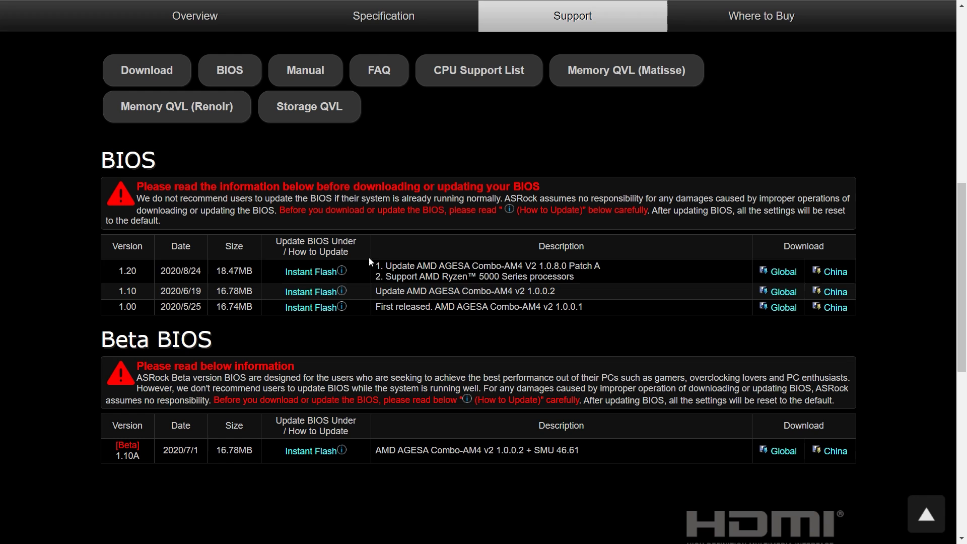
mouse_move(397, 285)
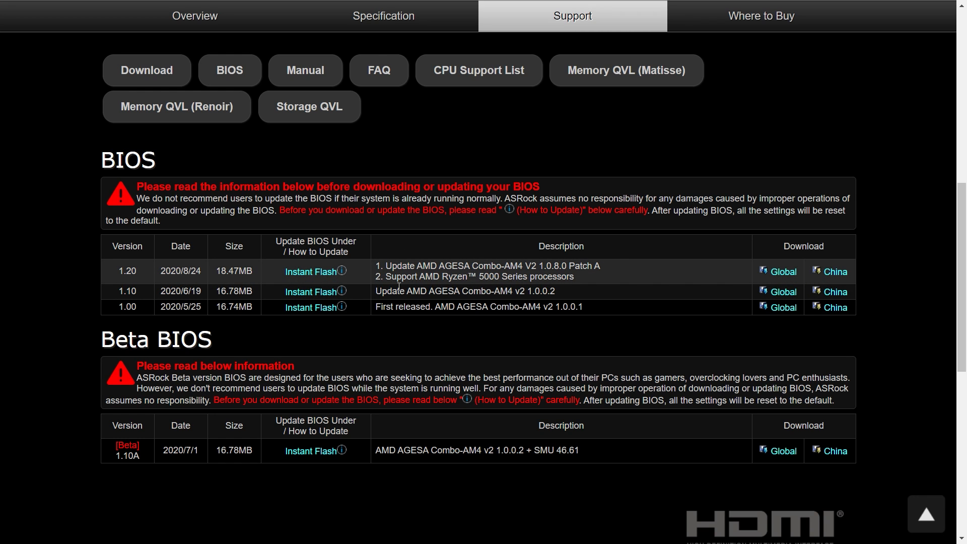
mouse_move(389, 262)
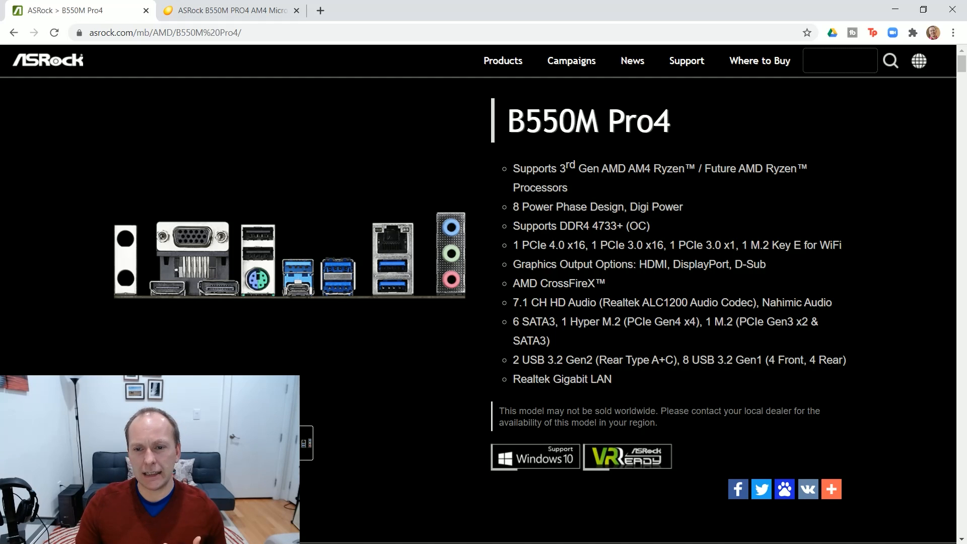
mouse_move(349, 276)
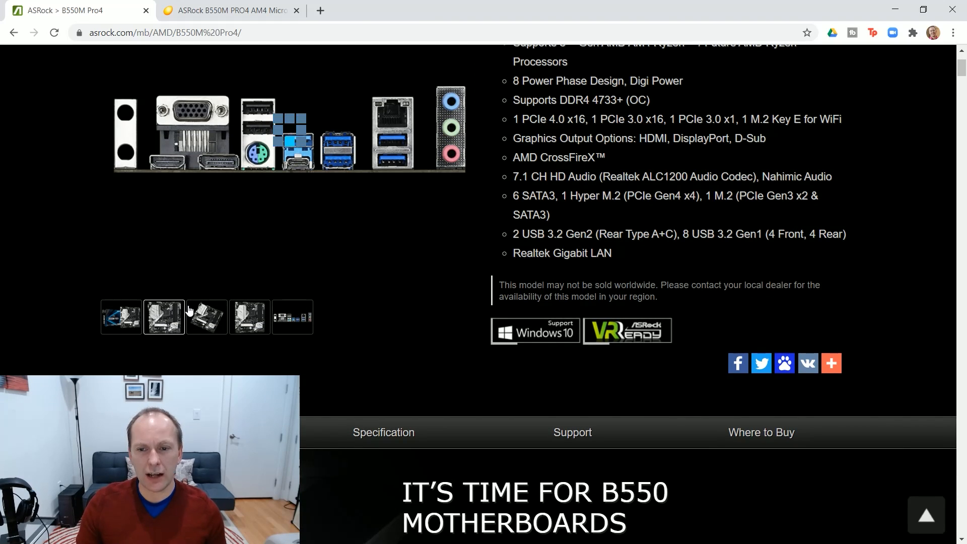
- Show the enlarged rear I/O panel image on Gigabyte's B550M AORUS PRO page
left_click(163, 316)
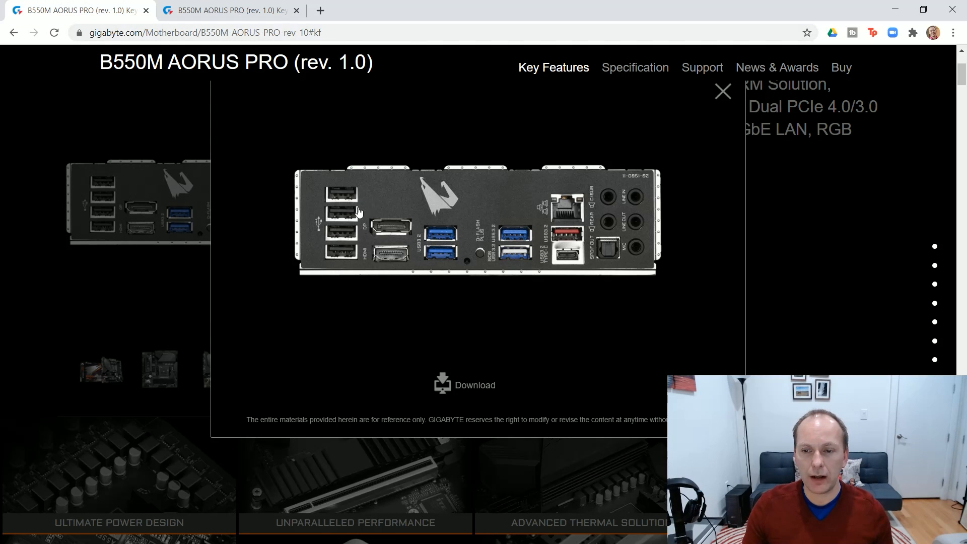
mouse_move(352, 201)
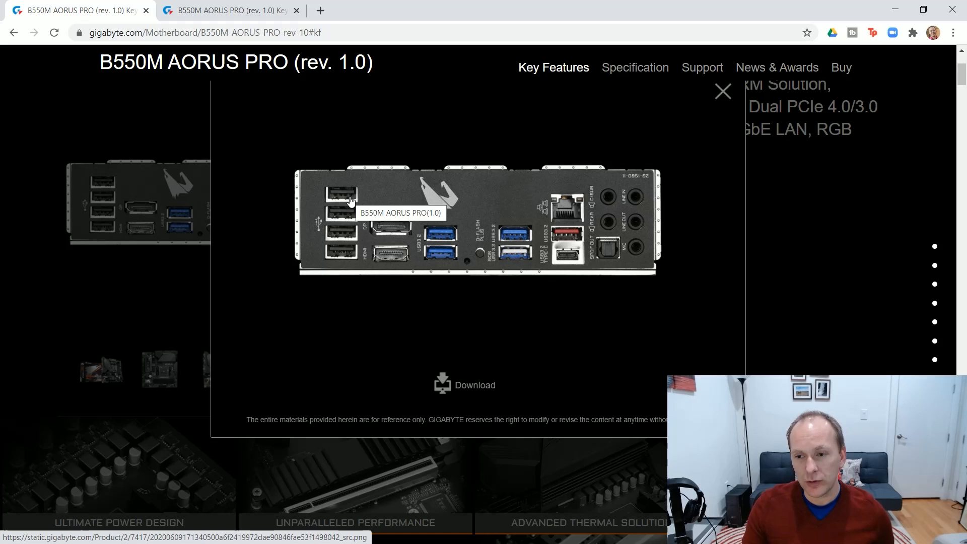
mouse_move(537, 265)
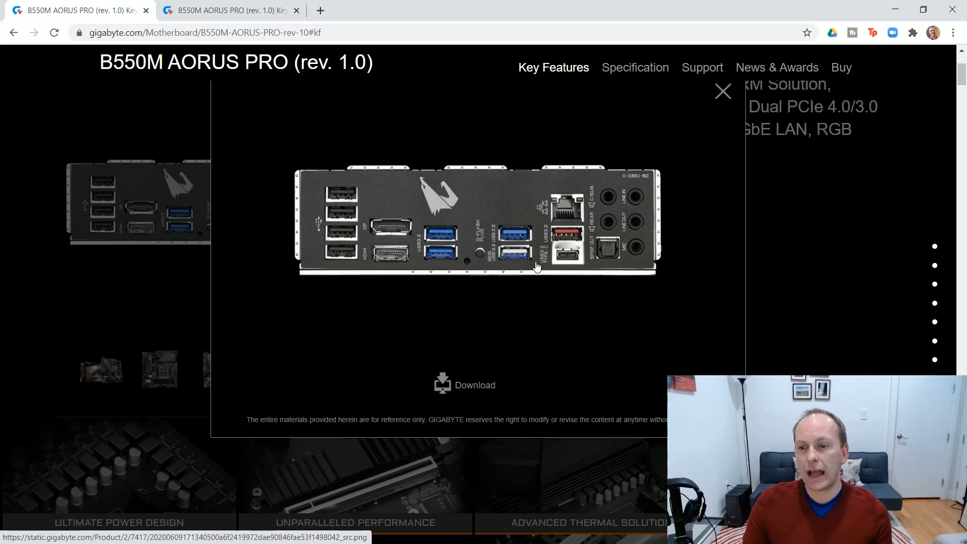
mouse_move(589, 225)
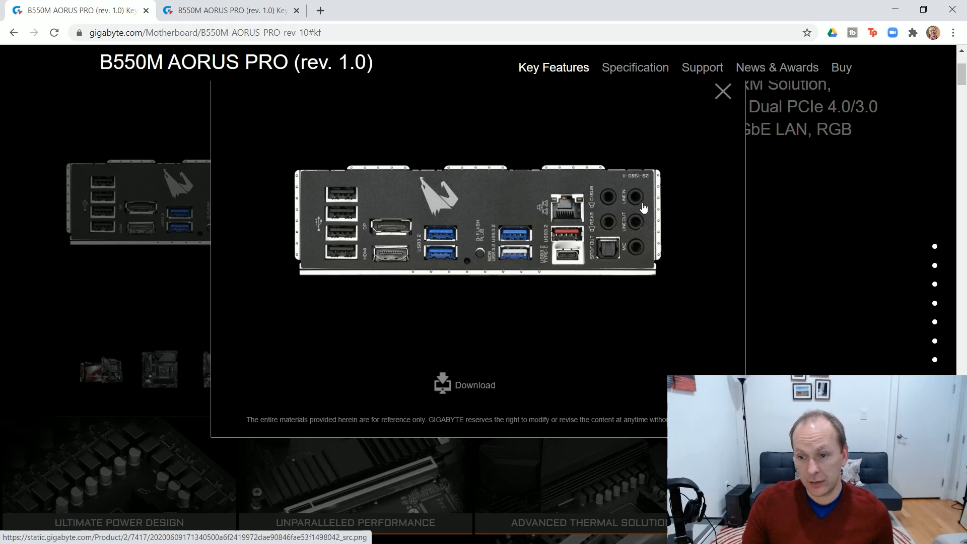
mouse_move(573, 208)
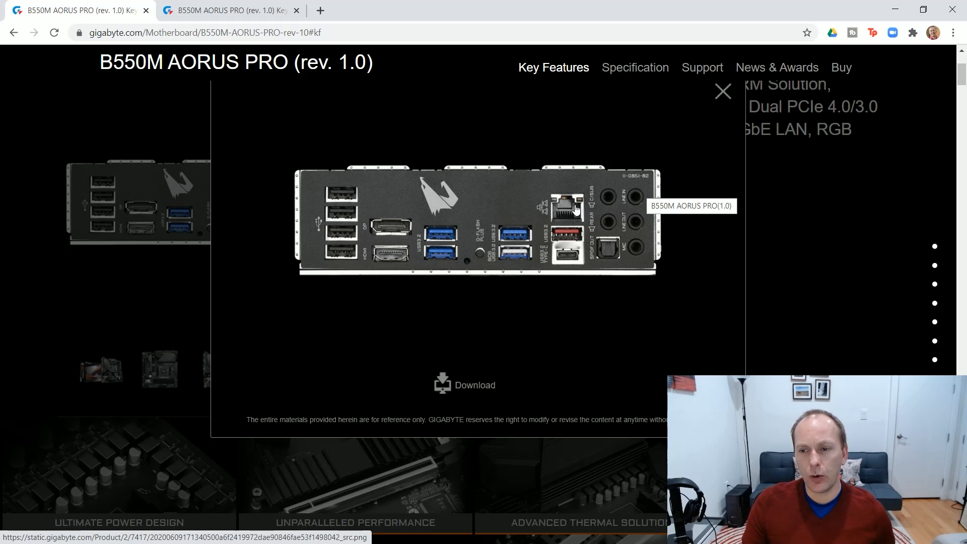
mouse_move(558, 265)
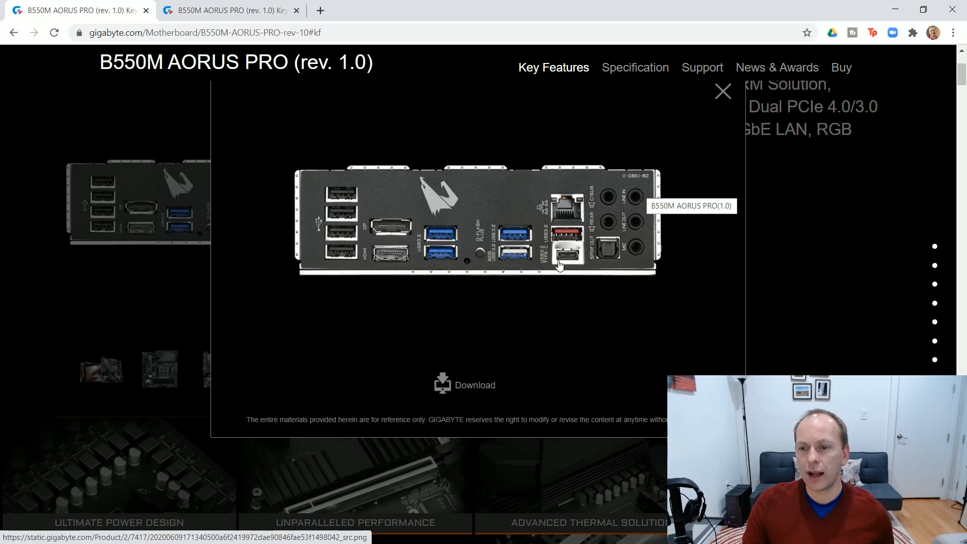
mouse_move(452, 270)
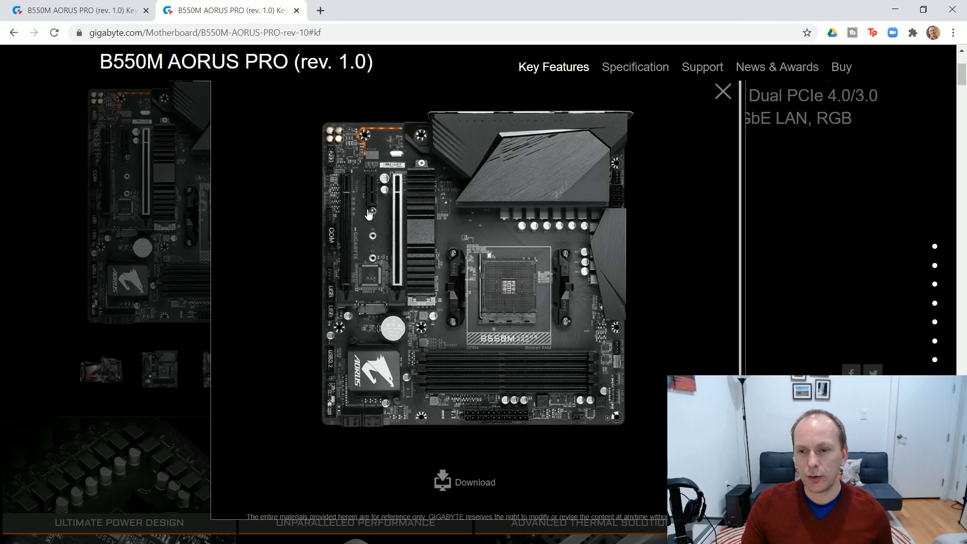
mouse_move(383, 213)
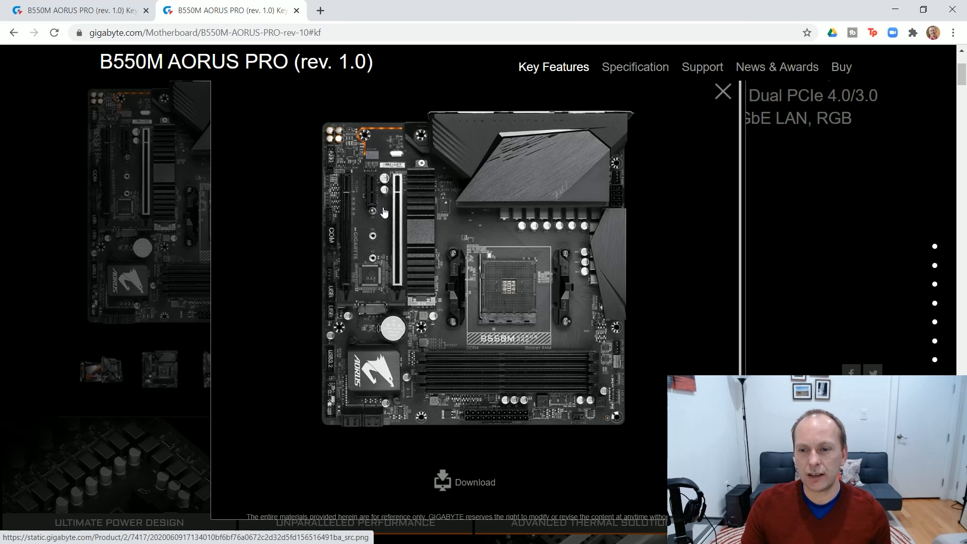
mouse_move(376, 212)
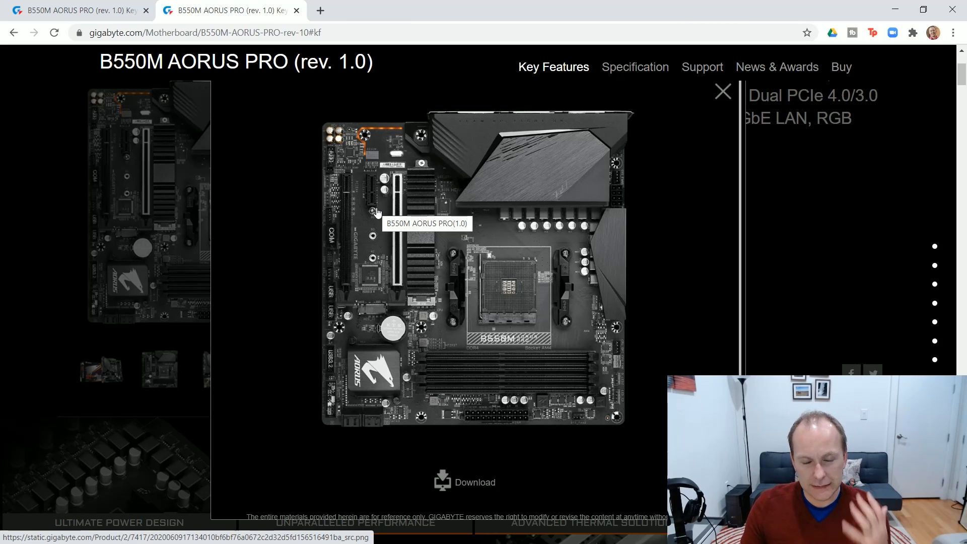
mouse_move(389, 213)
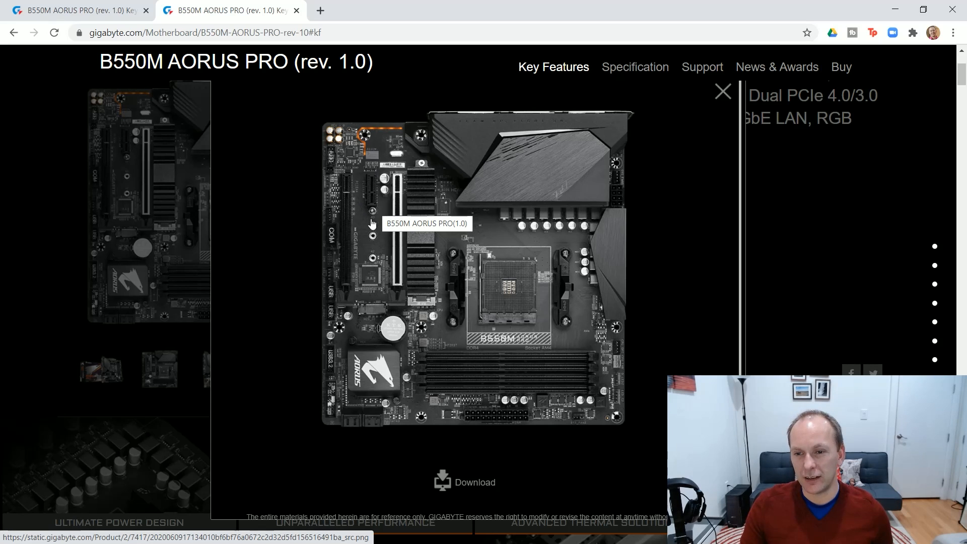
mouse_move(409, 264)
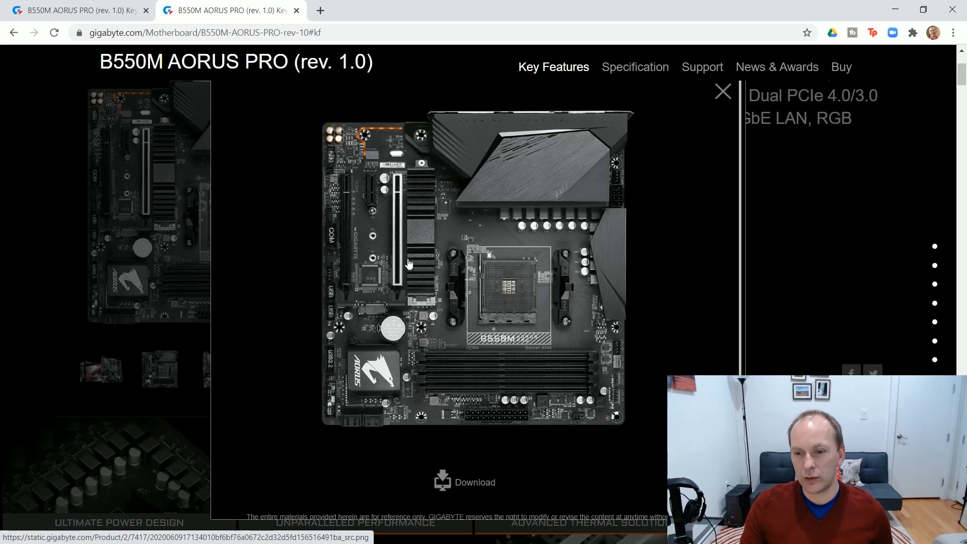
mouse_move(395, 149)
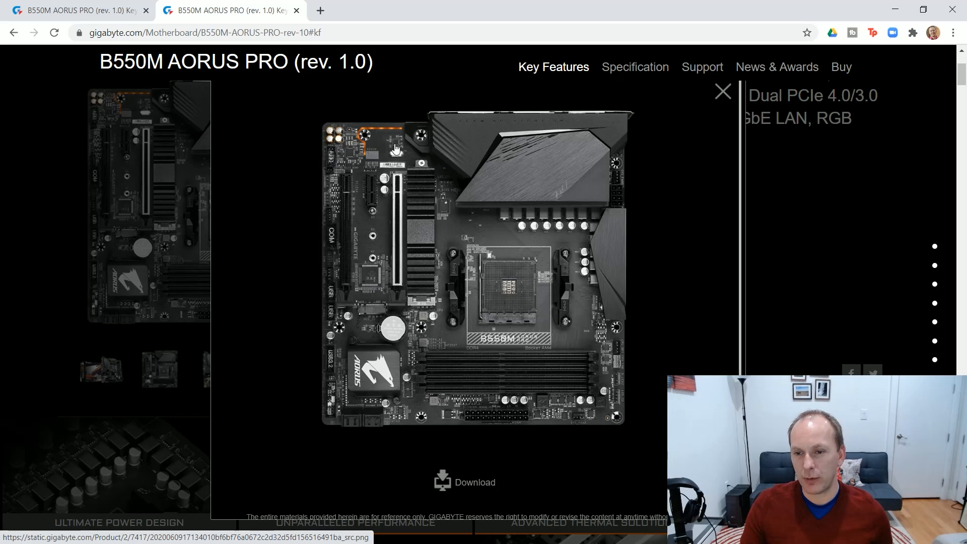
mouse_move(404, 281)
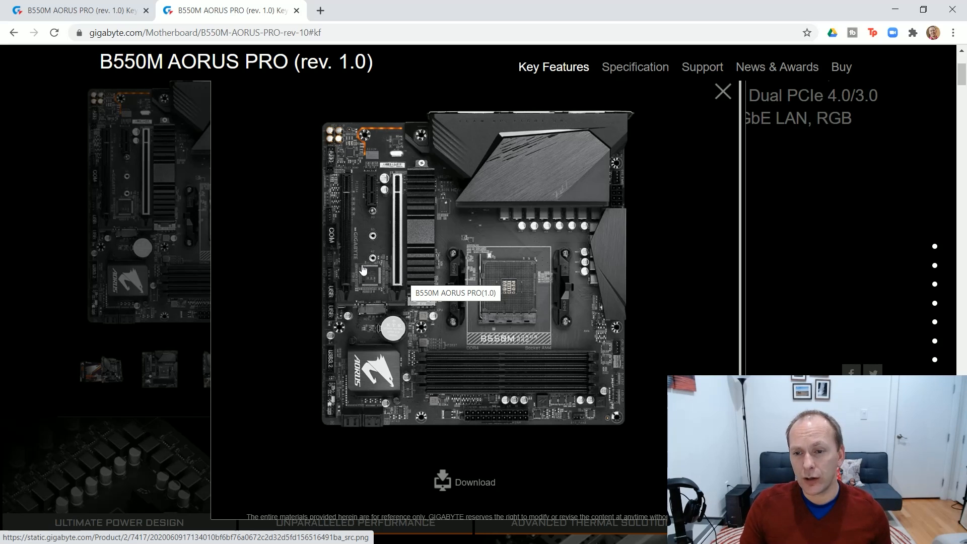
mouse_move(370, 264)
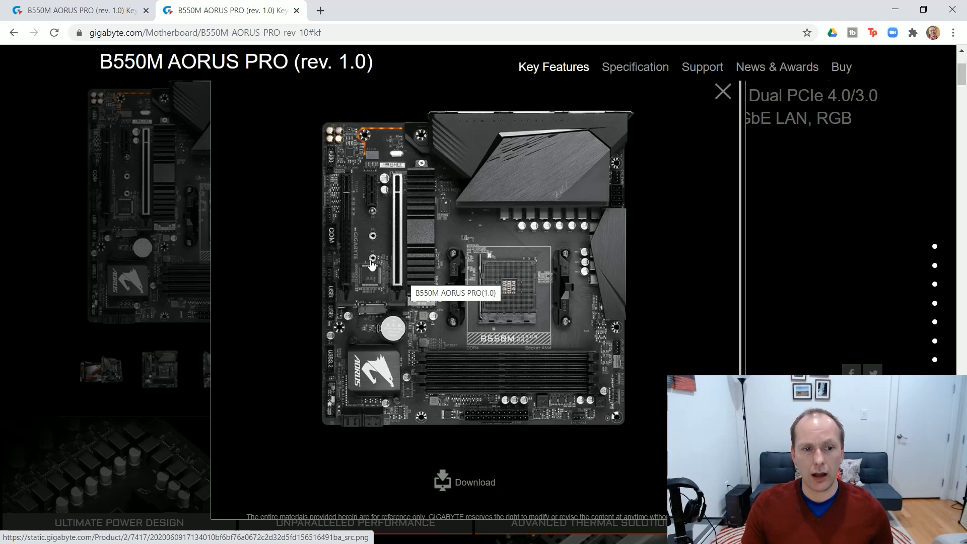
mouse_move(356, 262)
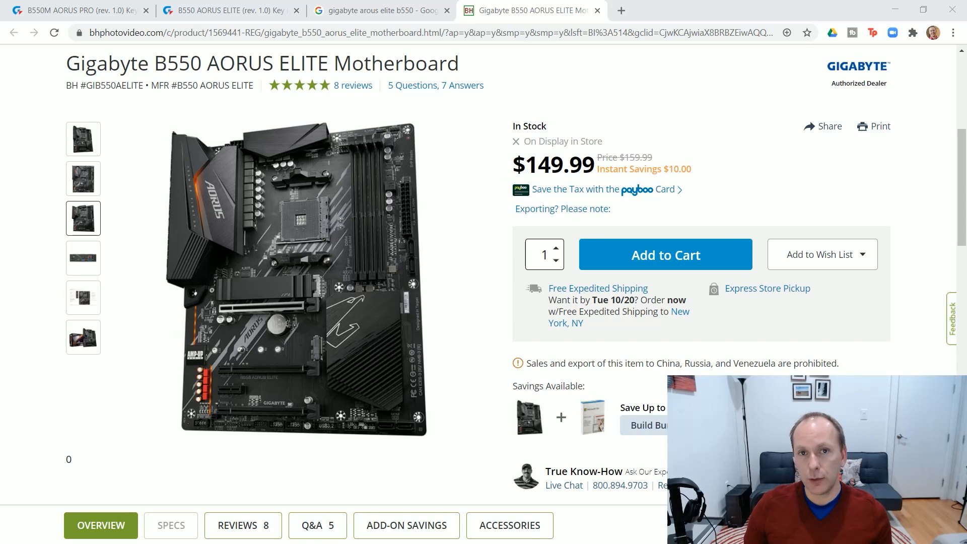
- Show the B550 AORUS ELITE's rear I/O panel photo from the B&H gallery thumbnails
left_click(83, 258)
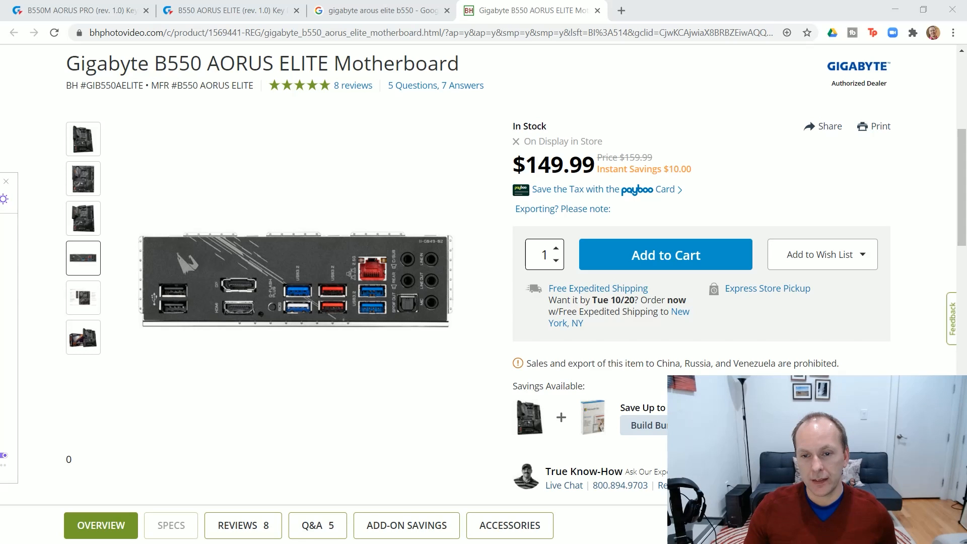
- View the angled and straight-on full-board photos, then switch to the B550 AORUS PRO tab
left_click(83, 138)
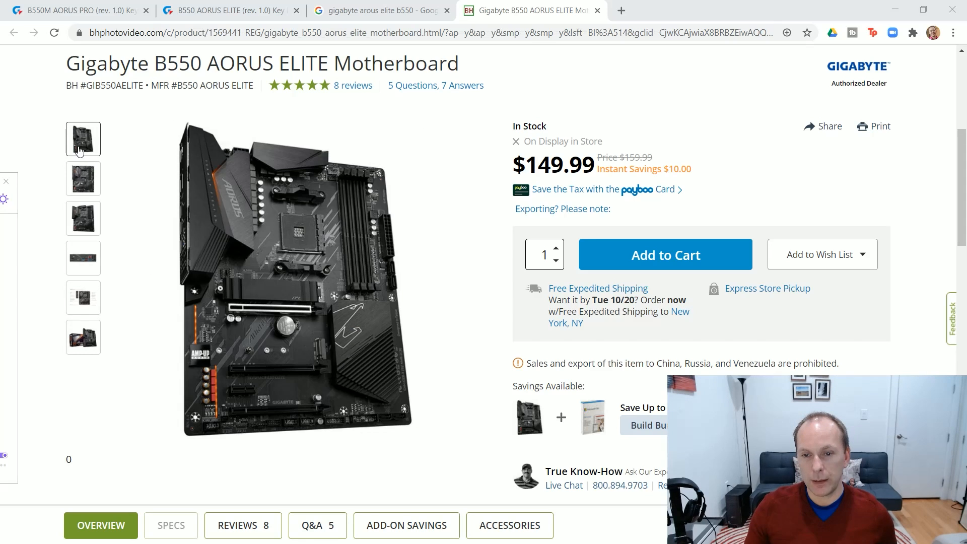
left_click(82, 178)
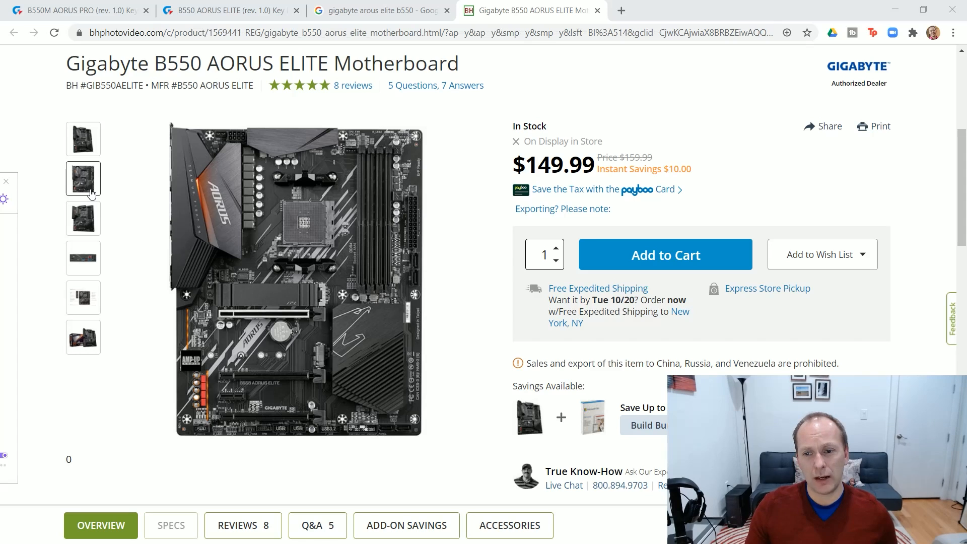
left_click(381, 10)
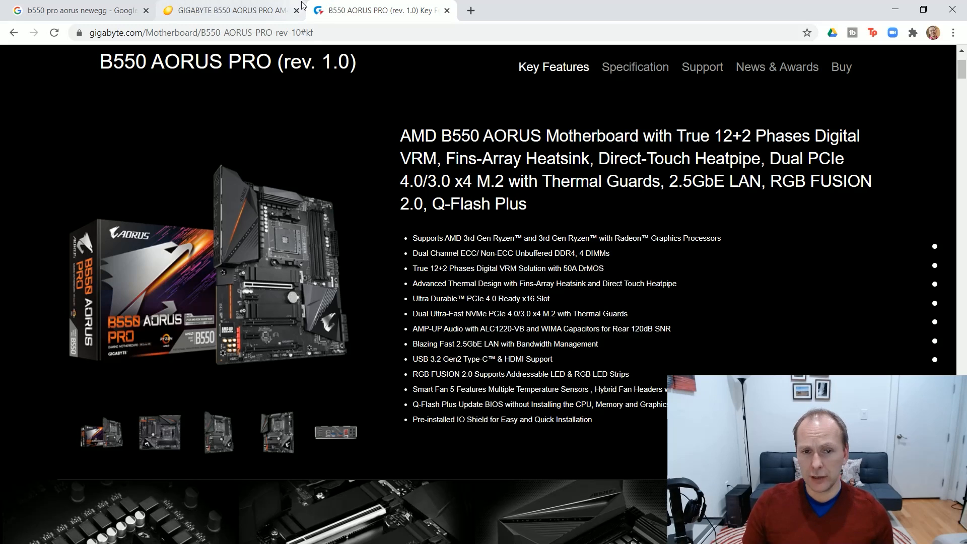
mouse_move(229, 10)
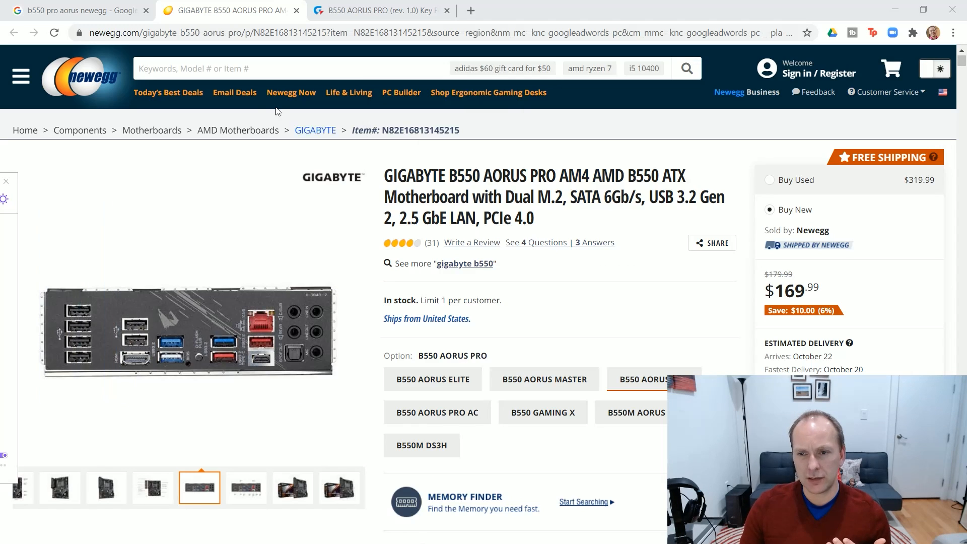
- Switch to the B&H tab for the Gigabyte B550 VISION D priced at $259.99
left_click(376, 10)
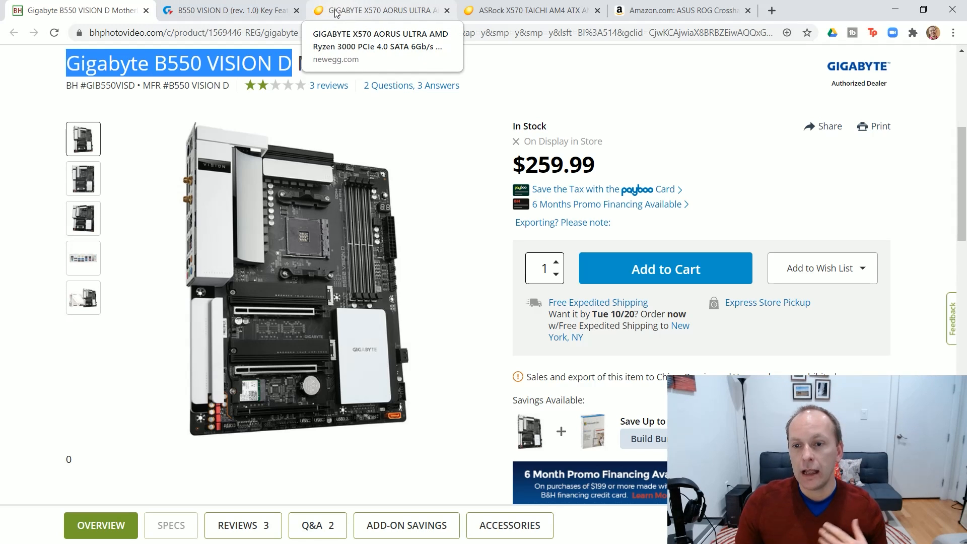
- Switch to Newegg's Gigabyte X570 AORUS ULTRA listing priced at $289.99
left_click(380, 10)
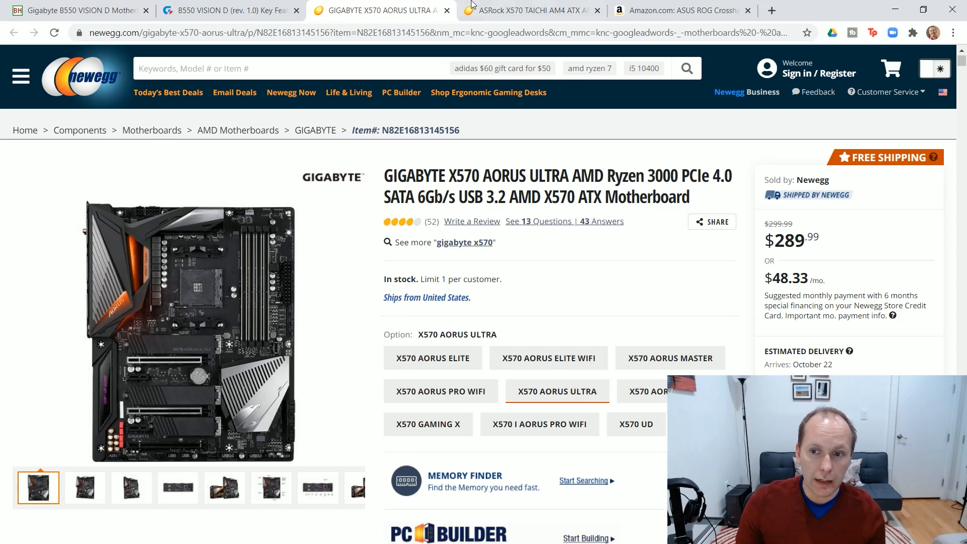
- Switch to Newegg's ASRock X570 TAICHI listing priced at $289.99
left_click(531, 10)
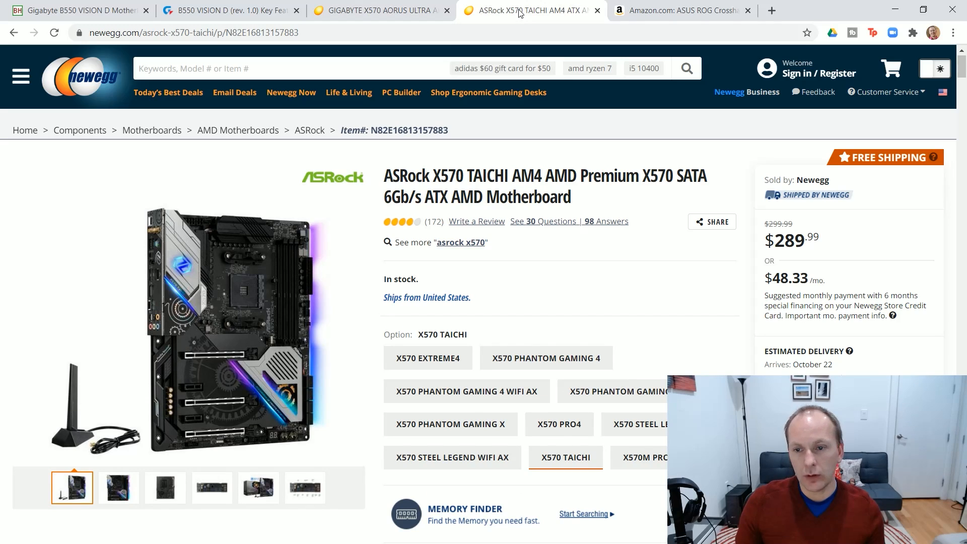